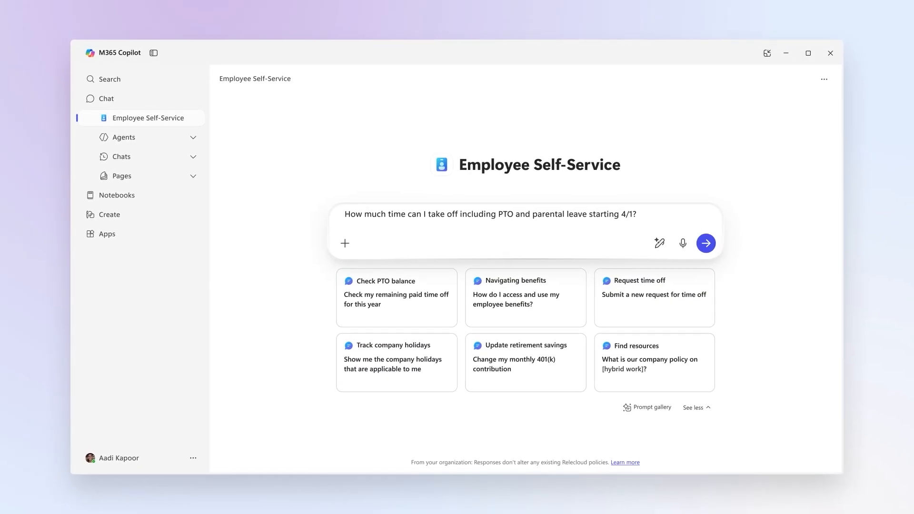
# Step: Send the question about PTO and parental leave available starting 4/1 to the agent
pyautogui.click(705, 244)
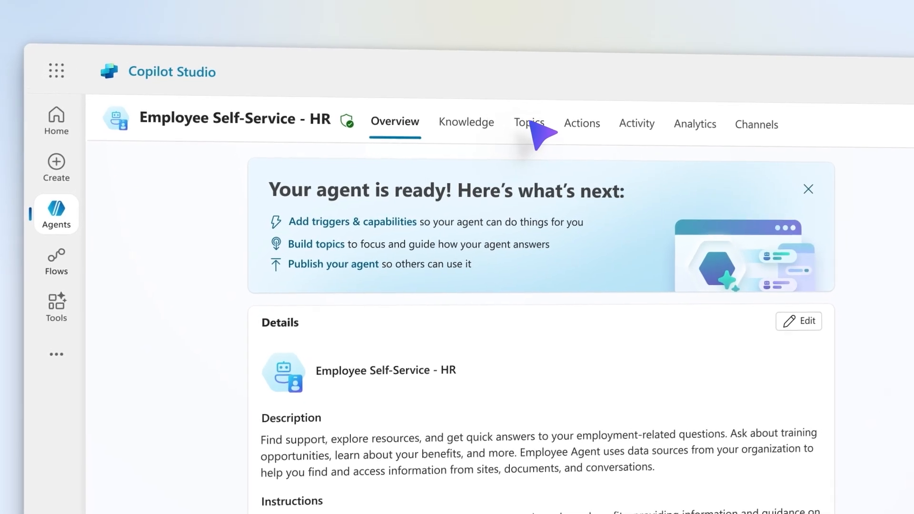
# Step: Review the agent's Topics list, including the AI response generated topic
pyautogui.click(529, 122)
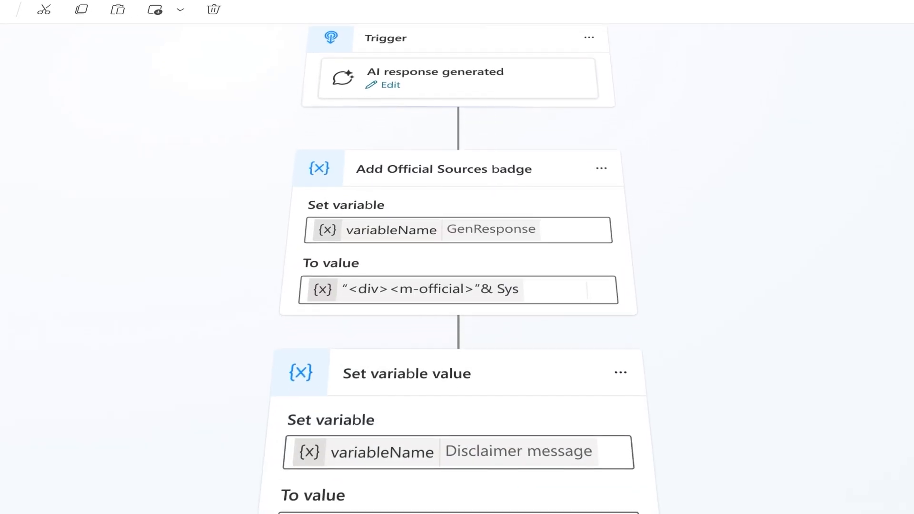
pyautogui.scroll(-3)
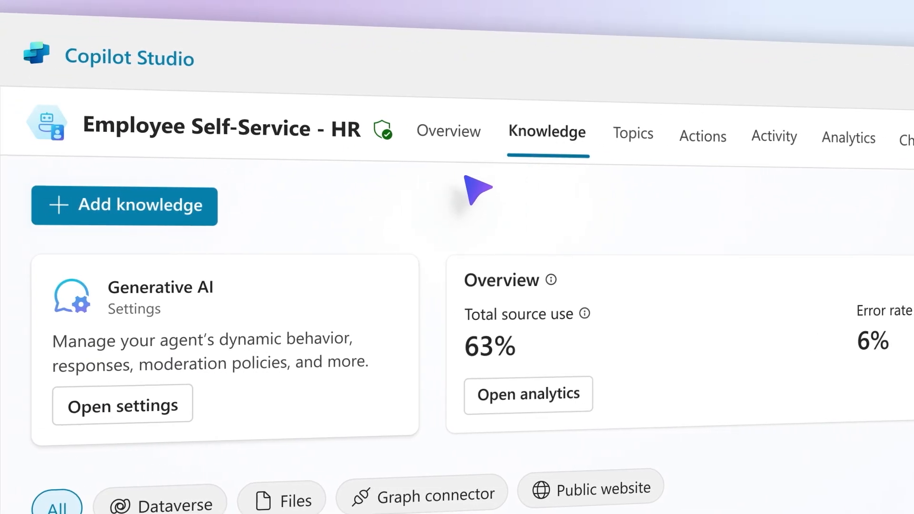
# Step: Review the knowledge sources used for the hybrid work policy answer
pyautogui.click(125, 205)
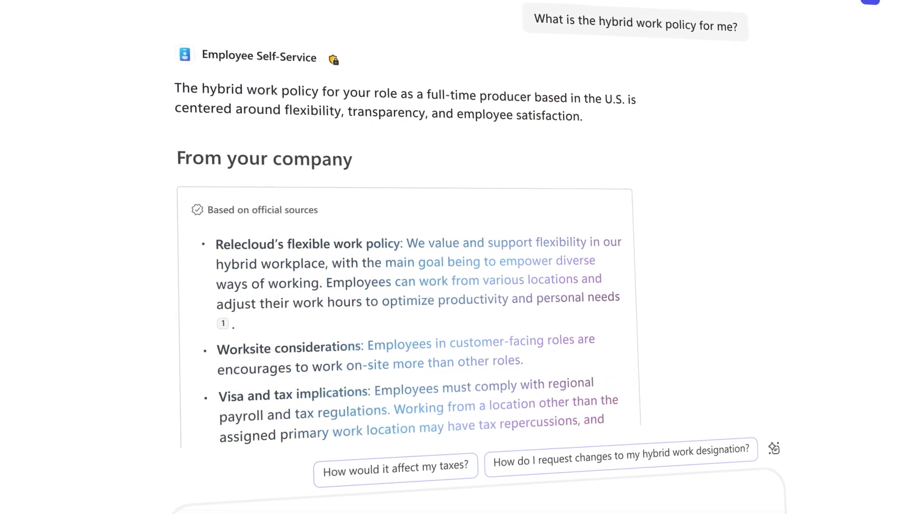
# Step: Ask the agent to update the home address and mobile phone number
pyautogui.scroll(-3)
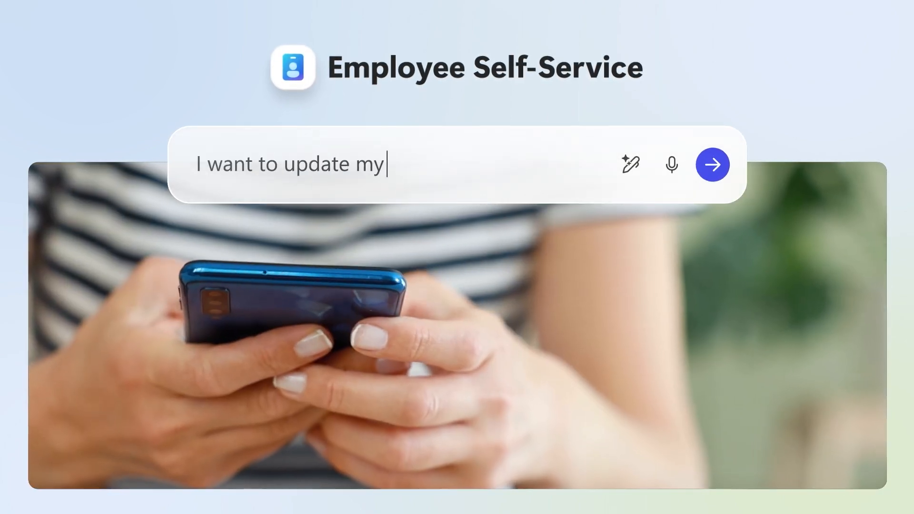
pyautogui.write('phone number')
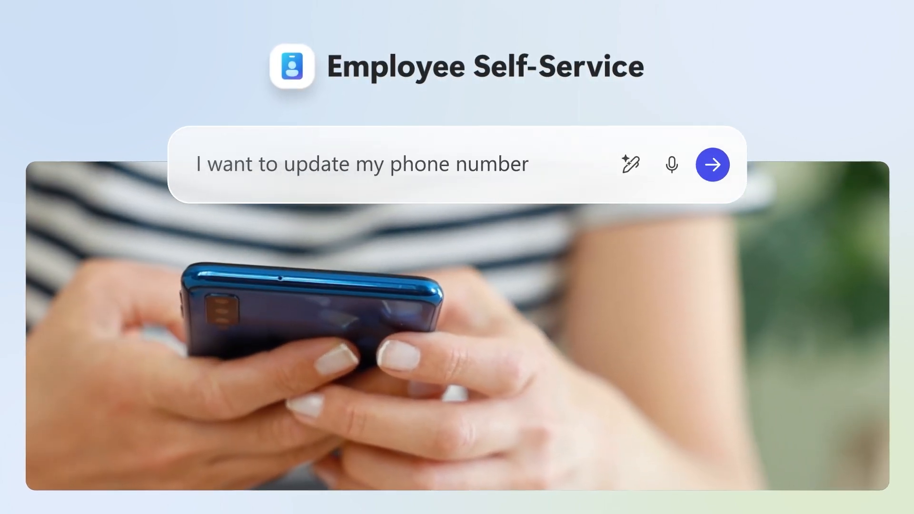
pyautogui.write('Update my home add')
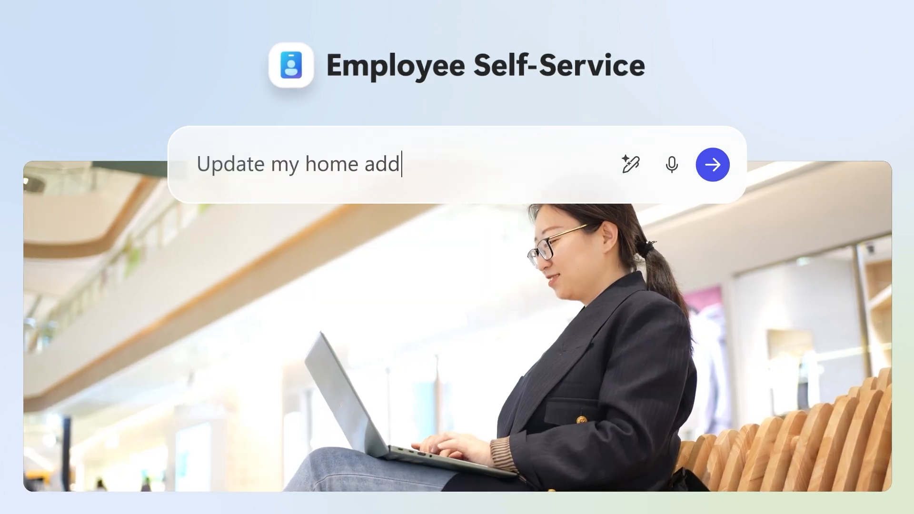
pyautogui.click(711, 164)
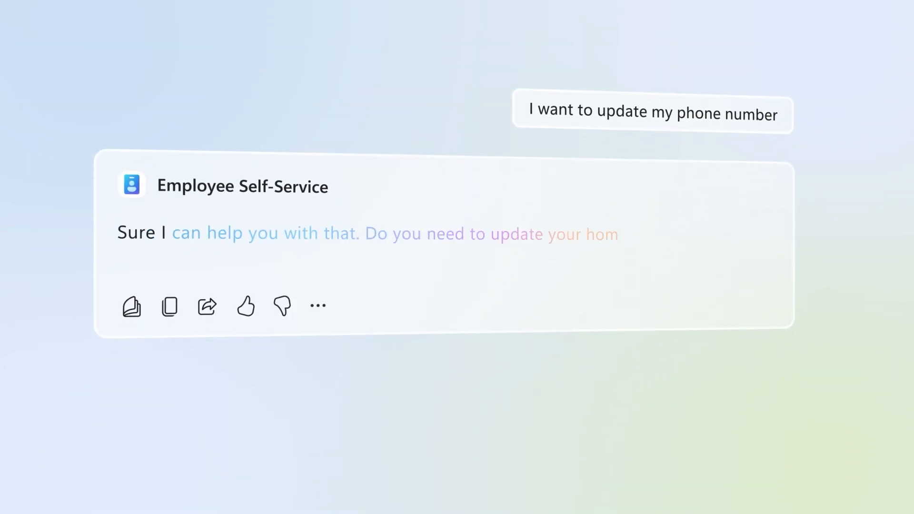
pyautogui.write('Help me update mobile phone')
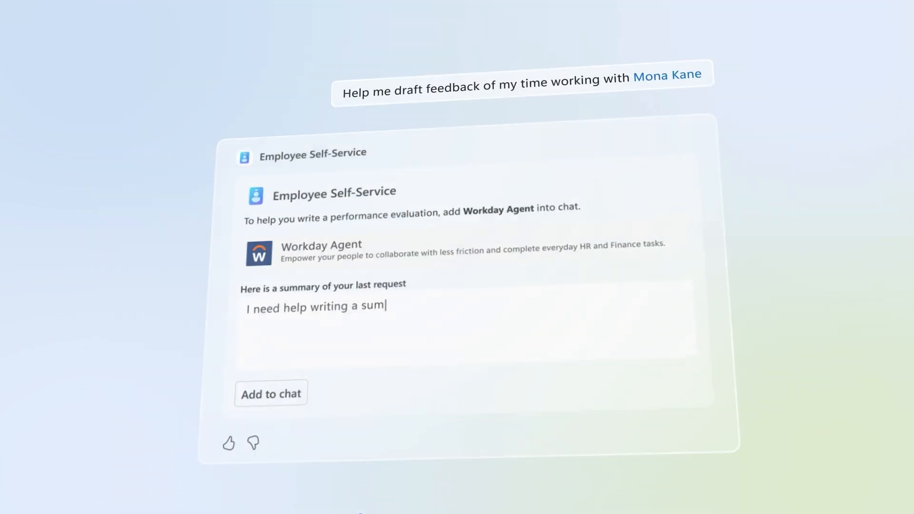
# Step: Add the Workday and ServiceNow Now Assist agents to the chat and send the Windows login question
pyautogui.click(271, 393)
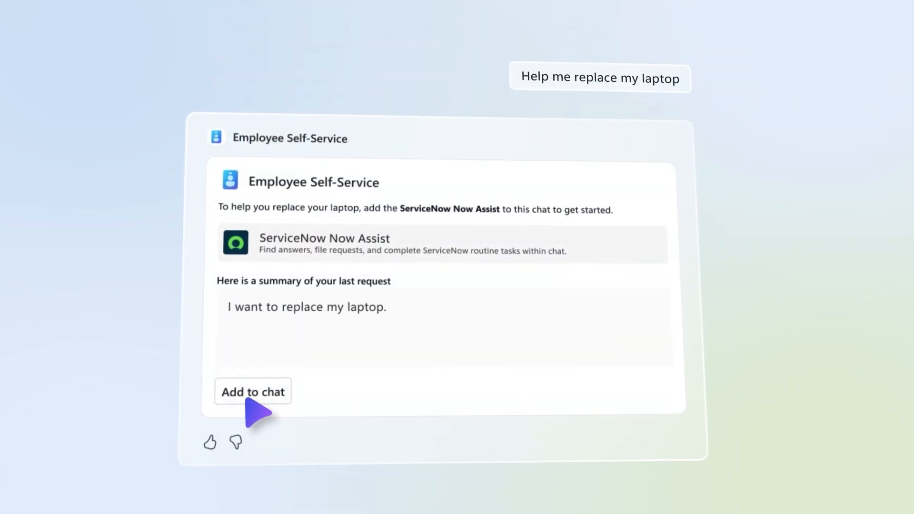
pyautogui.click(253, 391)
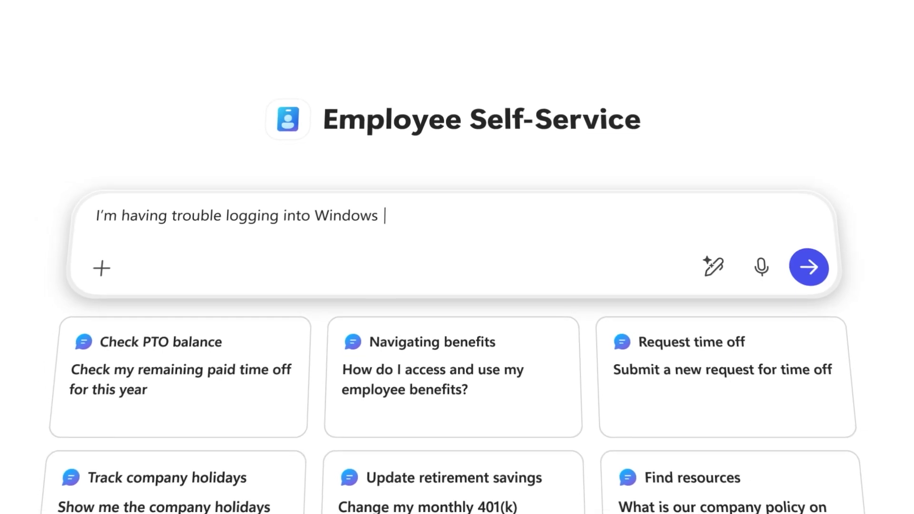
pyautogui.click(809, 267)
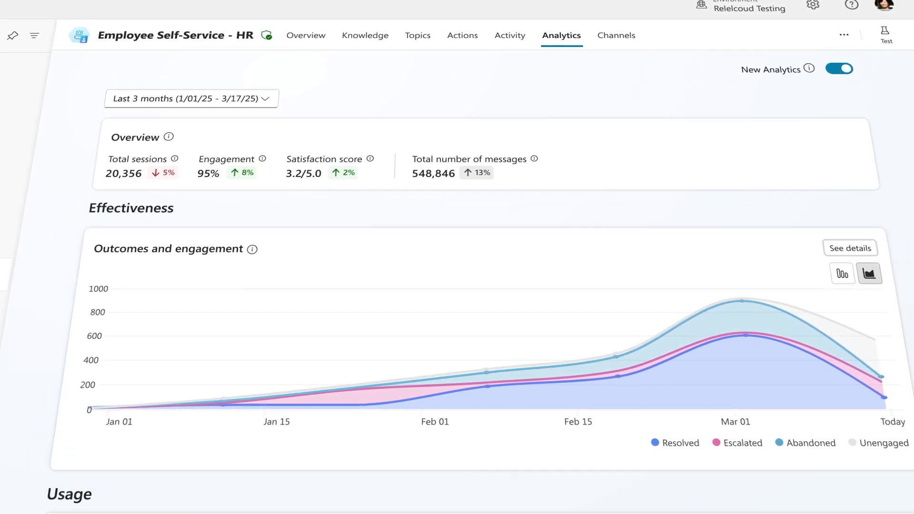
# Step: Review the analytics source-use section and its improvement suggestion
pyautogui.scroll(-3)
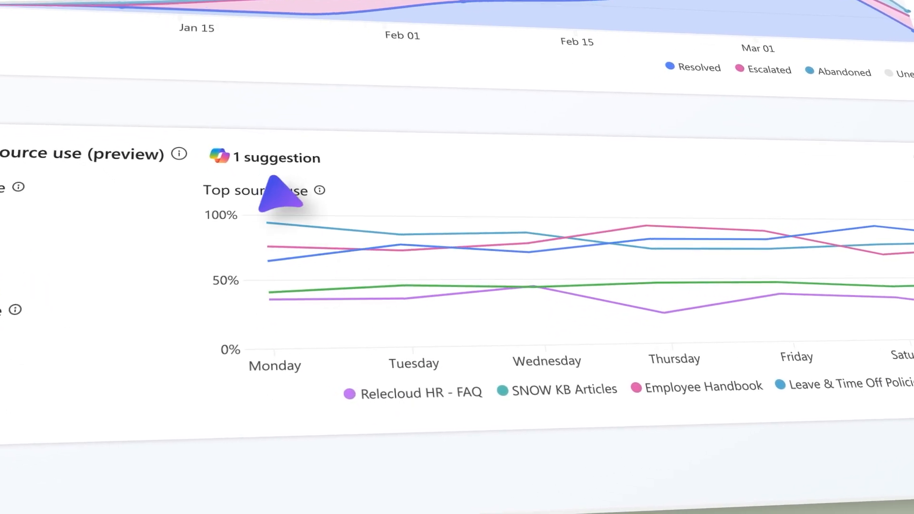
pyautogui.click(266, 158)
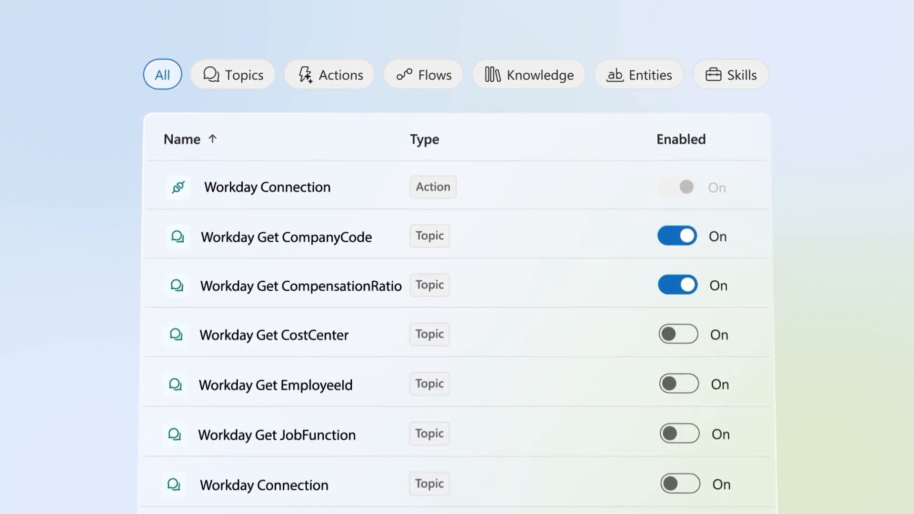
# Step: Switch on the Workday Get CostCenter topic in the component list
pyautogui.click(678, 334)
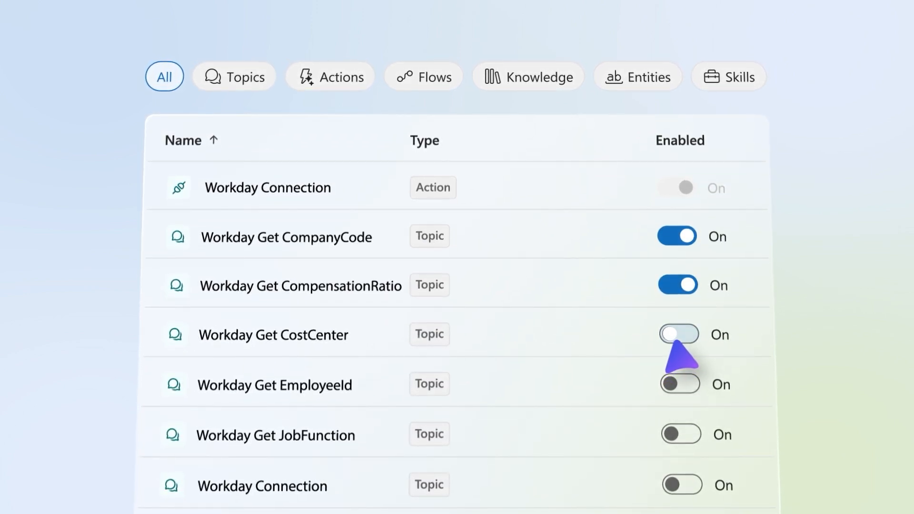
pyautogui.click(677, 335)
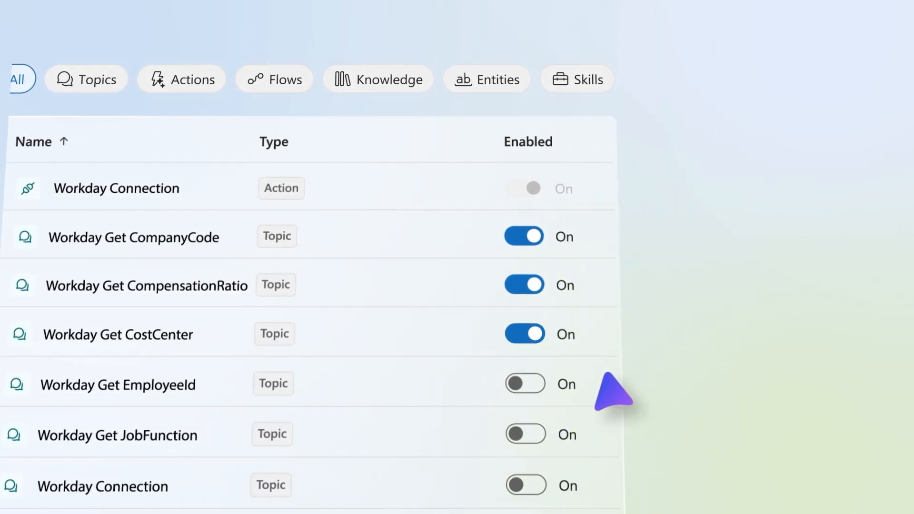